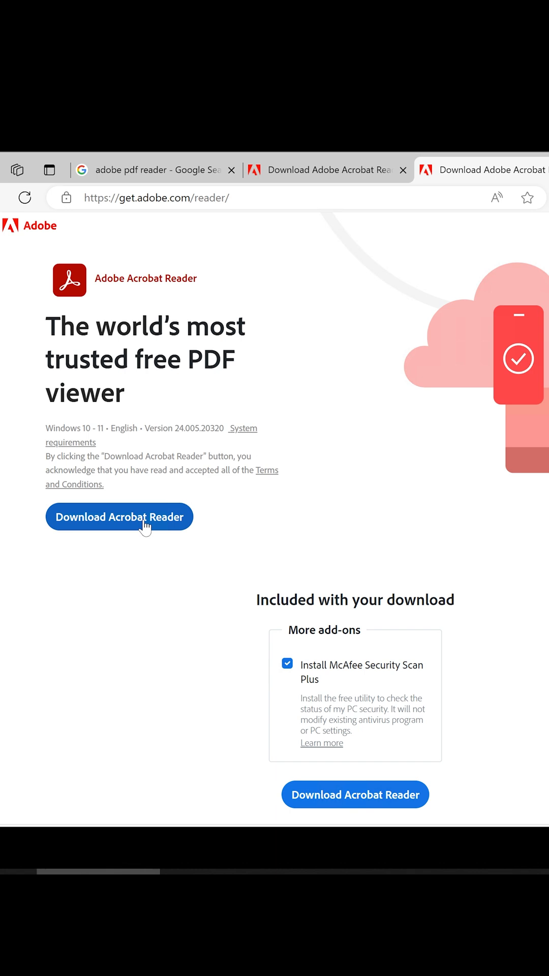
mouse_move(162, 524)
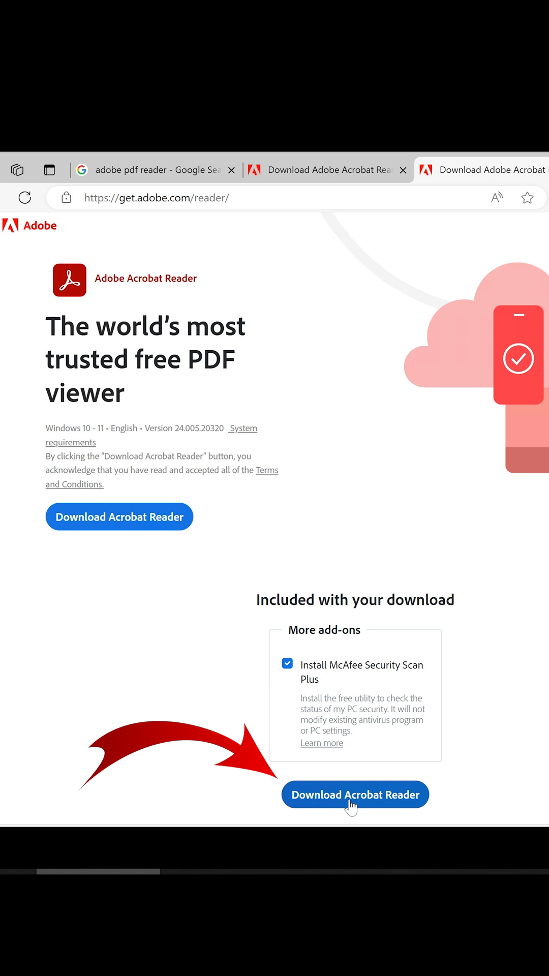
mouse_move(182, 552)
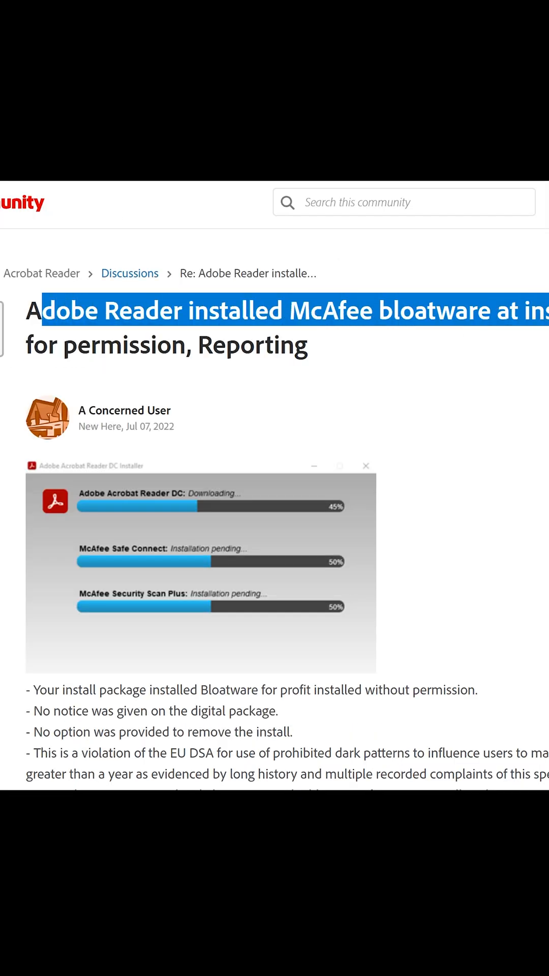
scroll(down, 3)
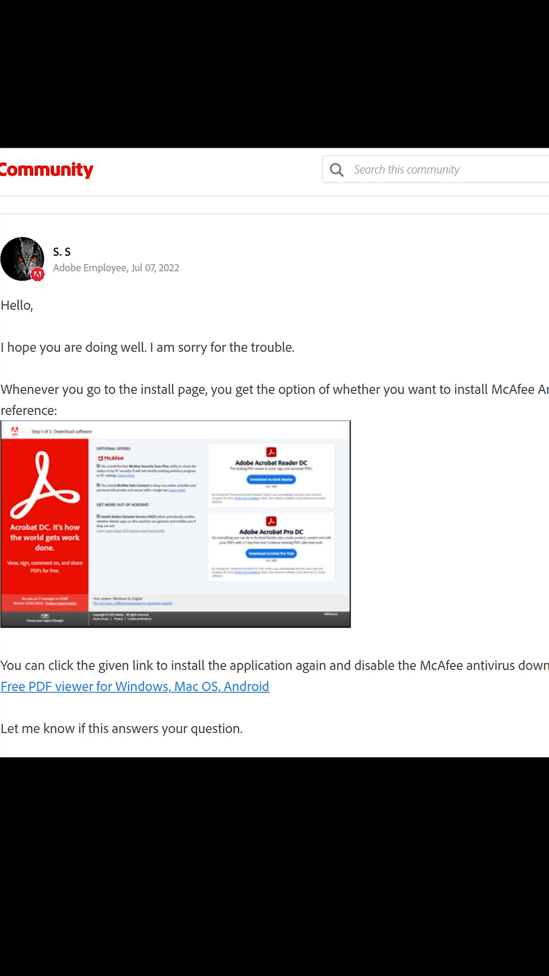
mouse_move(150, 488)
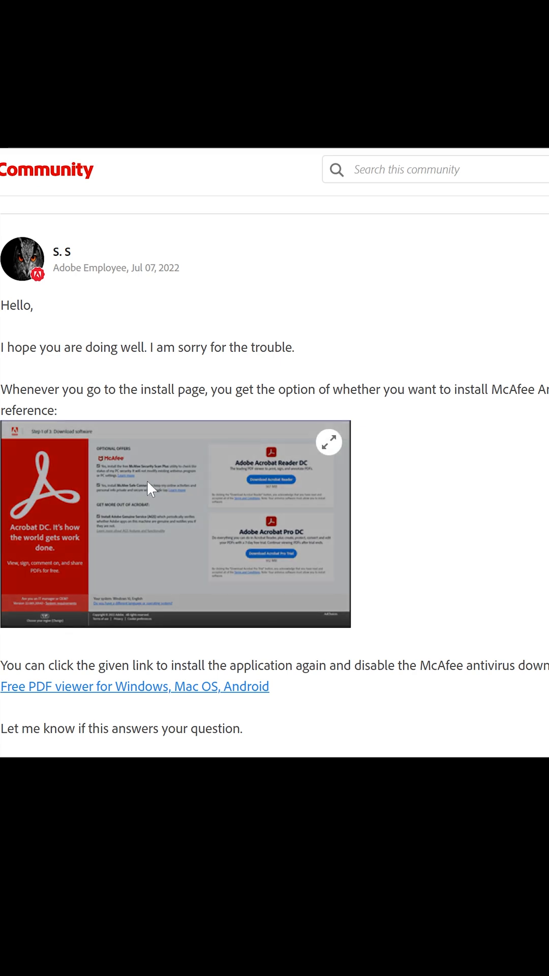
click(328, 443)
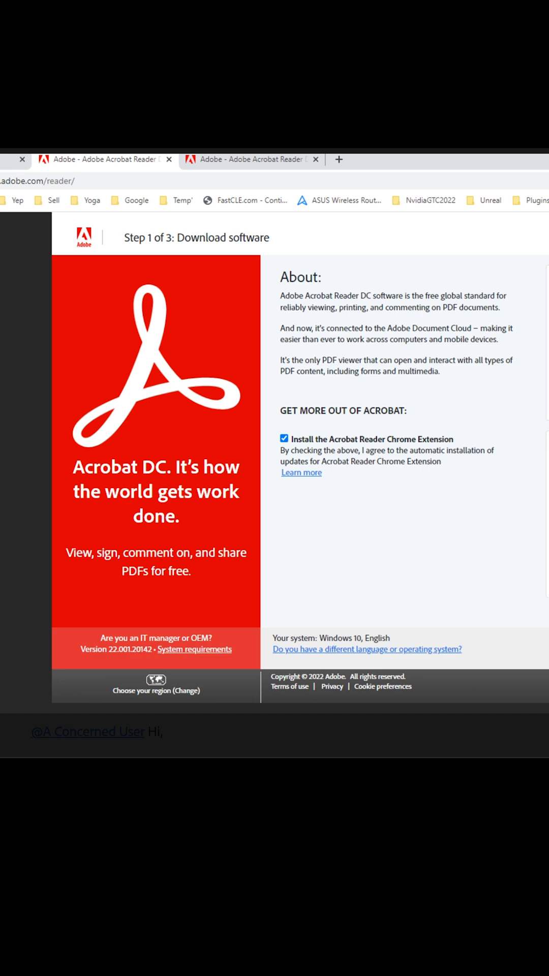
scroll(down, 3)
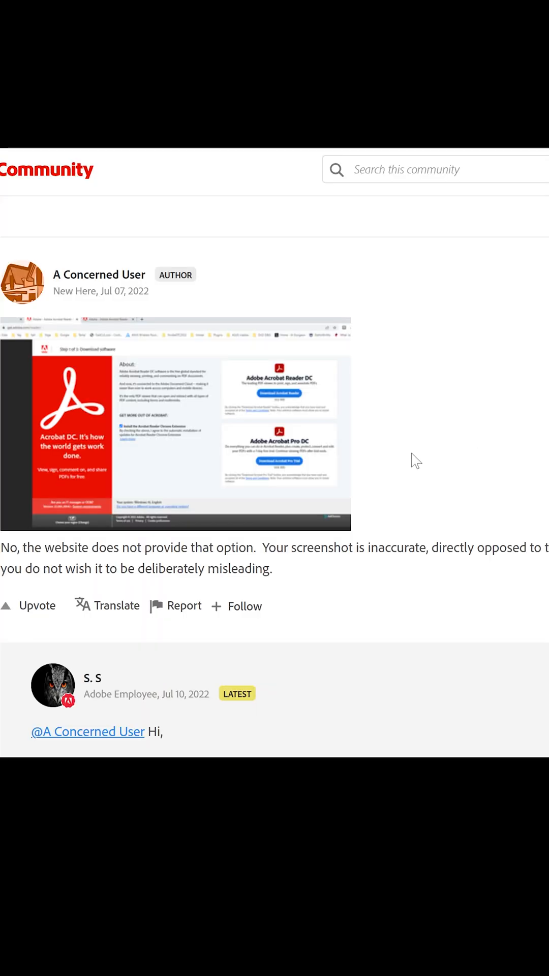
scroll(down, 3)
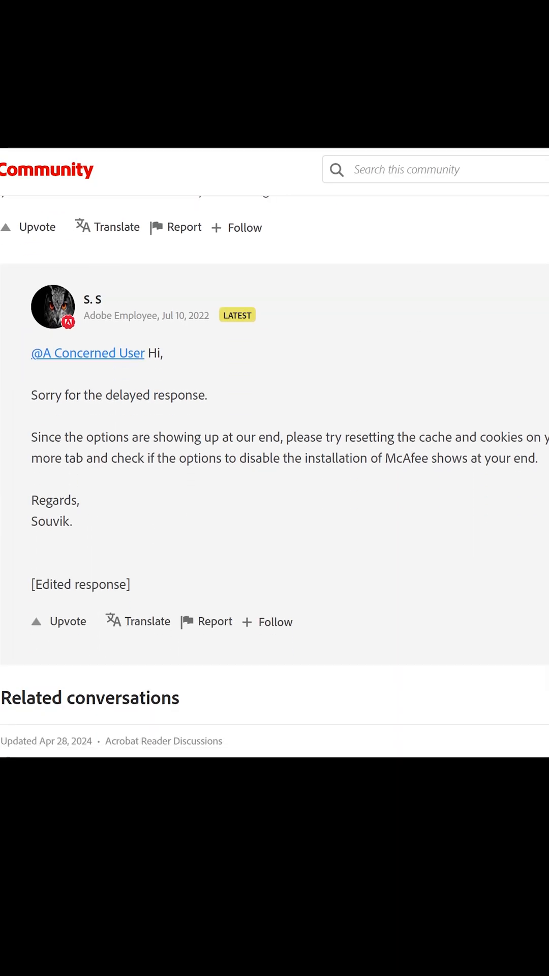